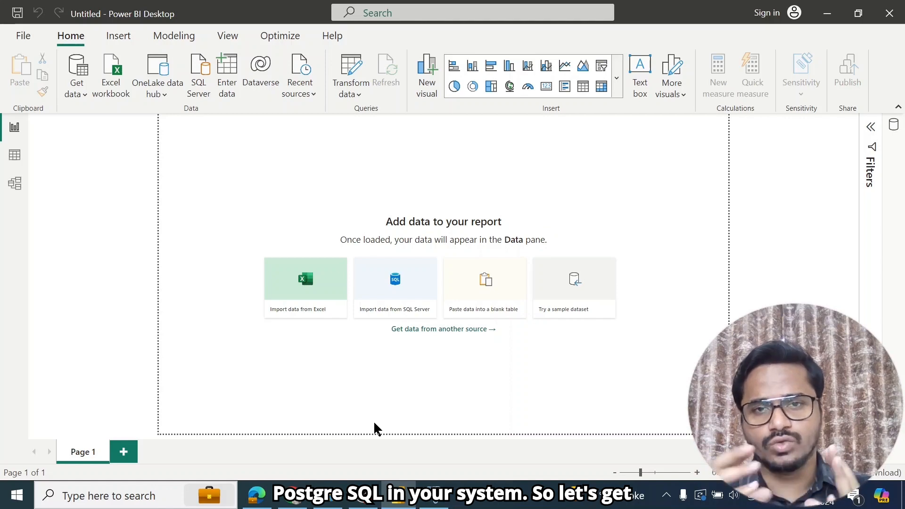
{"action": "mouse_move", "coordinate": [427, 252]}
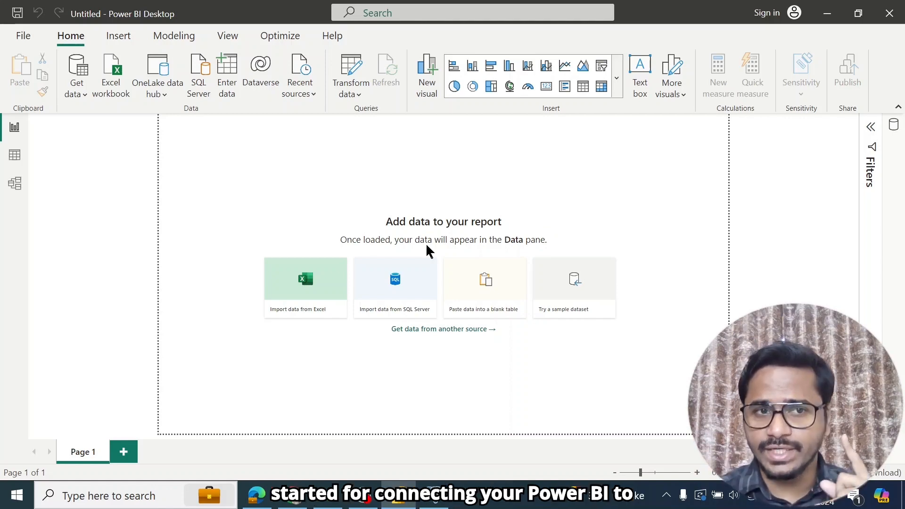
{"action": "mouse_move", "coordinate": [230, 259]}
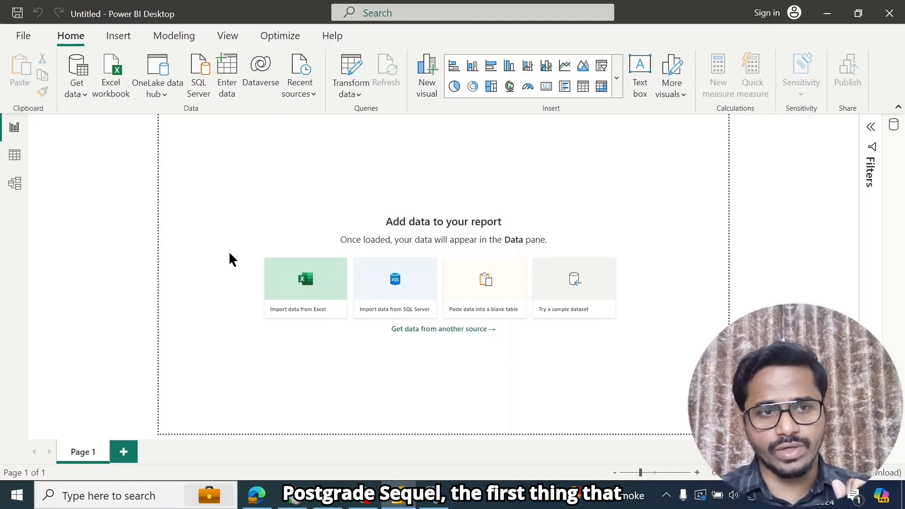
{"action": "mouse_move", "coordinate": [134, 97]}
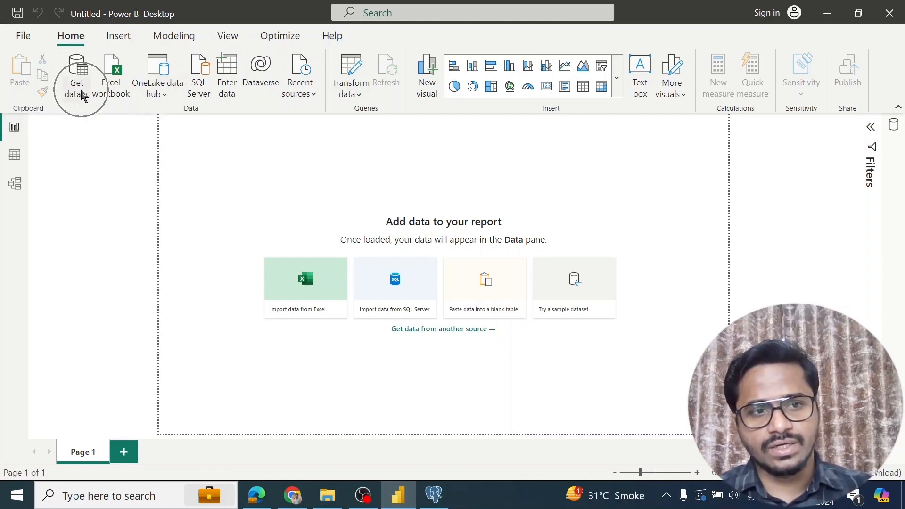
Search Get data for 'postgre' and connect with the PostgreSQL database connector
{"action": "left_click", "coordinate": [77, 75]}
{"action": "type", "text": "p"}
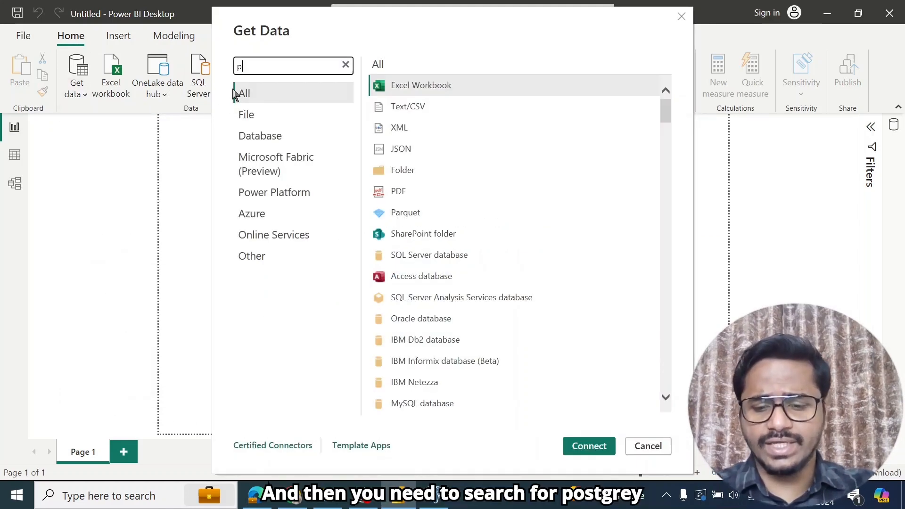
{"action": "type", "text": "ostgre"}
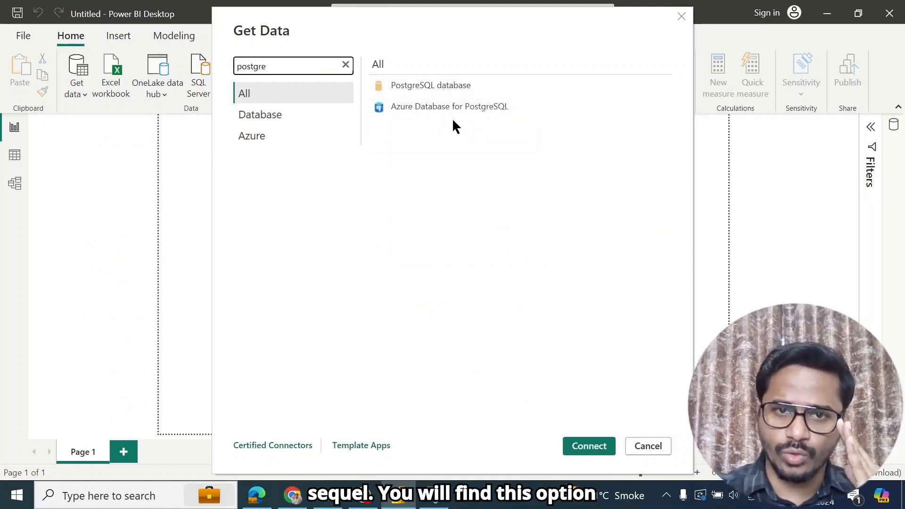
{"action": "left_click", "coordinate": [430, 85]}
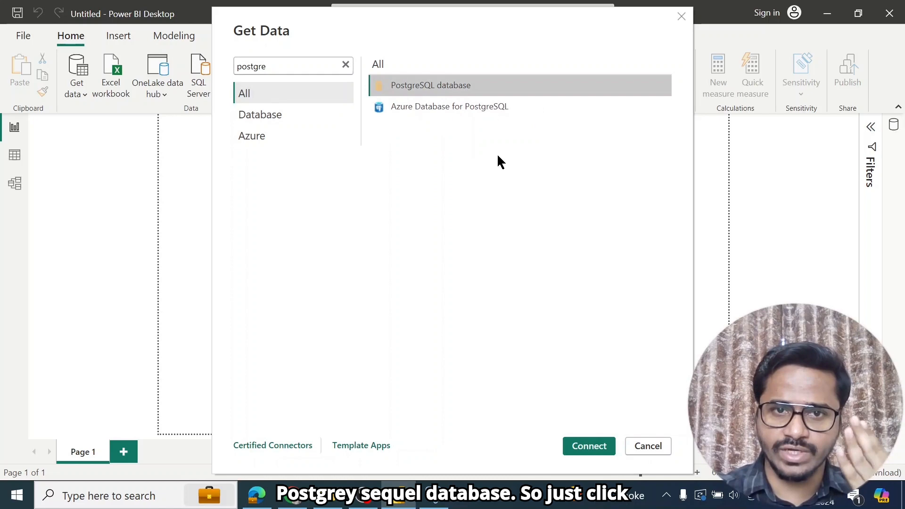
{"action": "left_click", "coordinate": [647, 445]}
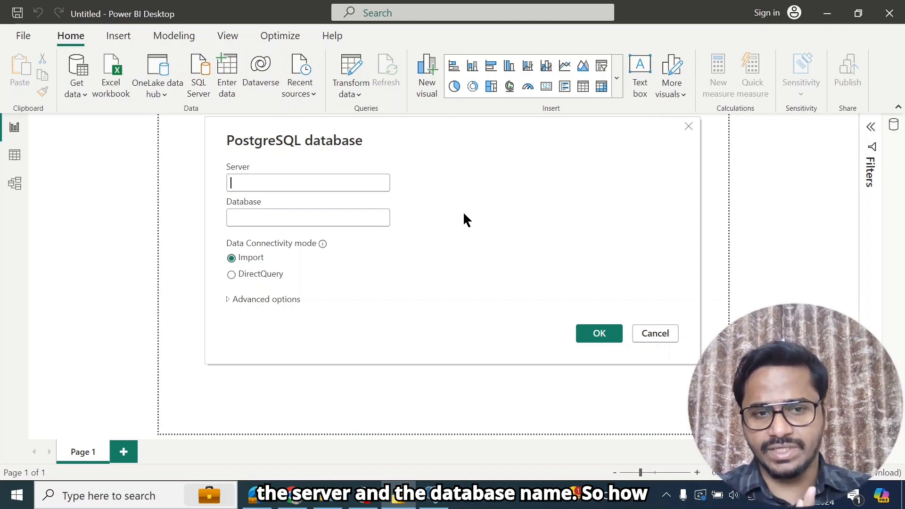
{"action": "mouse_move", "coordinate": [434, 292]}
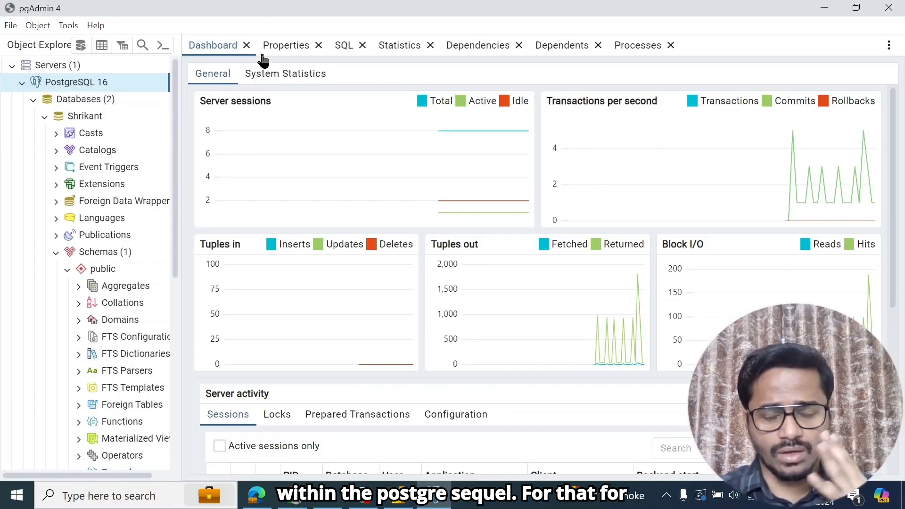
{"action": "mouse_move", "coordinate": [285, 46]}
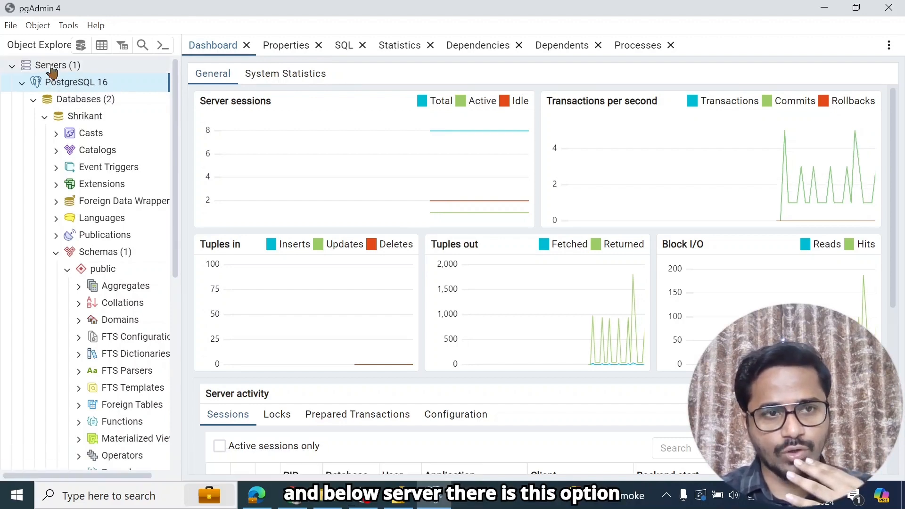
Copy the PostgreSQL 16 server's host name 'localhost' from its pgAdmin Properties
{"action": "left_click", "coordinate": [78, 82]}
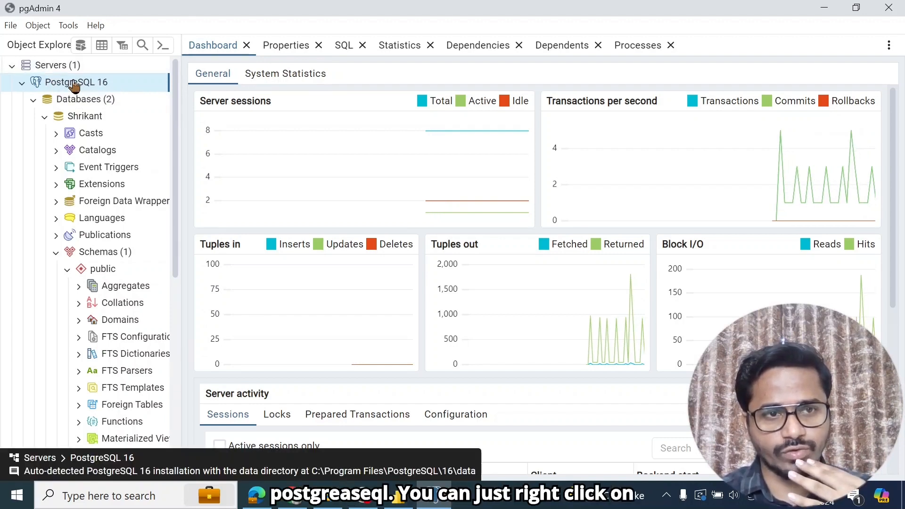
{"action": "right_click", "coordinate": [75, 82]}
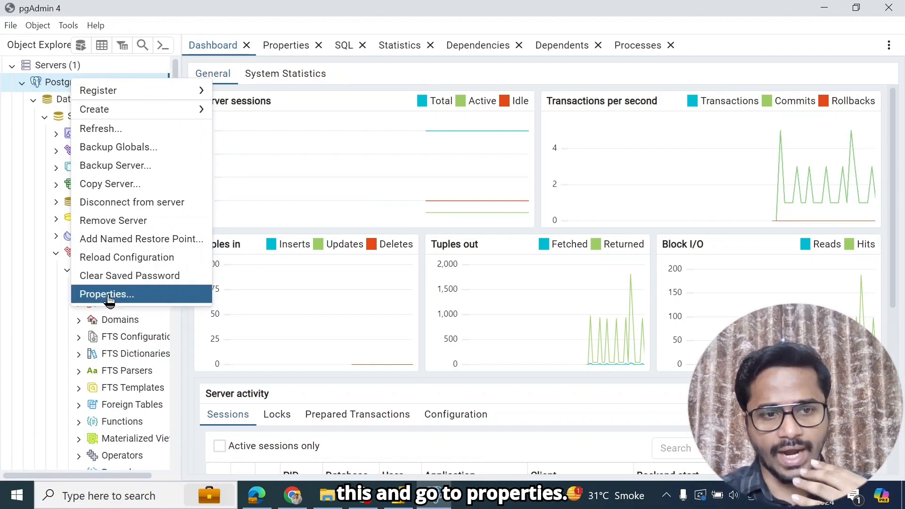
{"action": "left_click", "coordinate": [105, 294]}
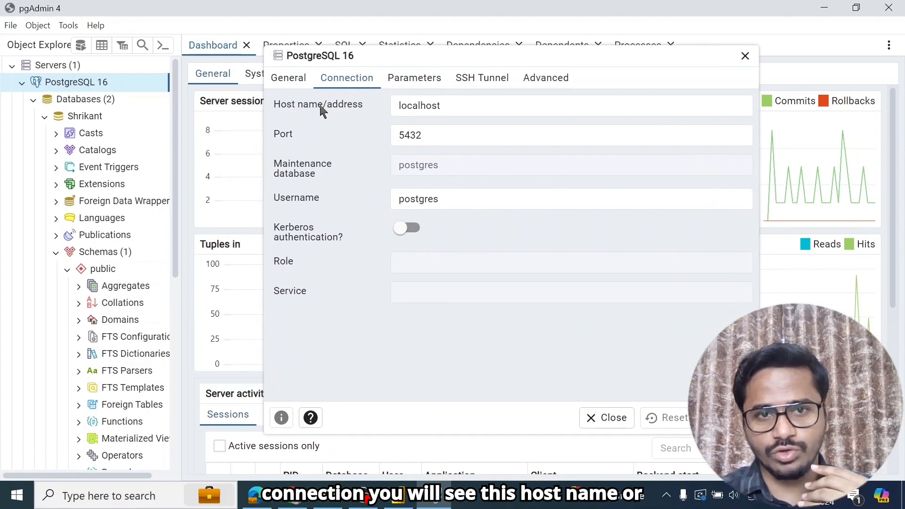
{"action": "double_click", "coordinate": [419, 105]}
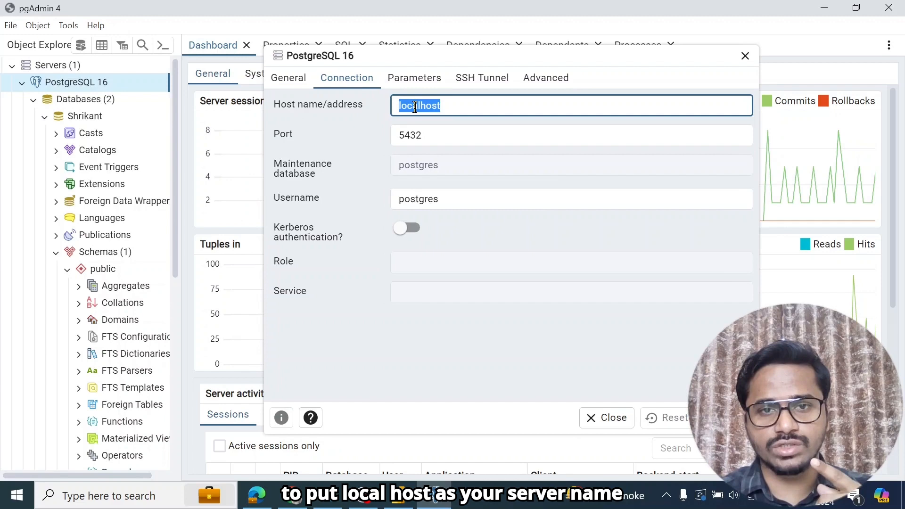
{"action": "mouse_move", "coordinate": [346, 108]}
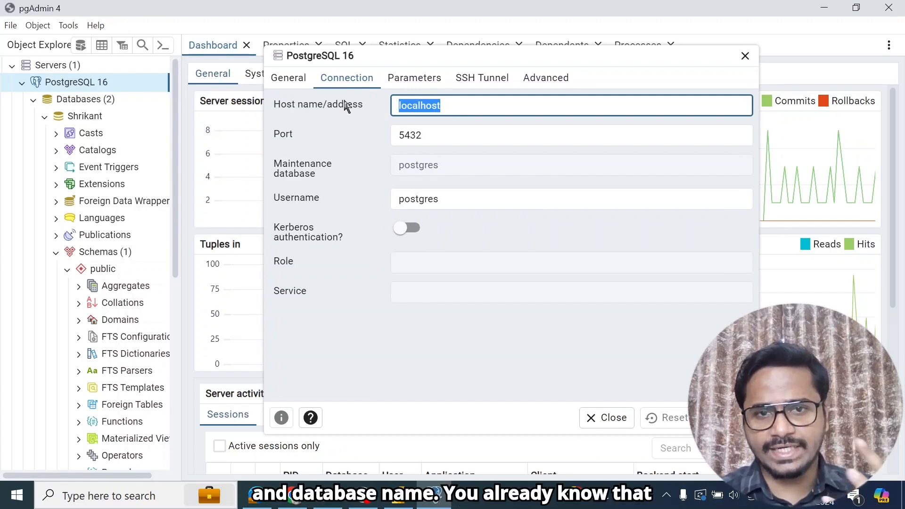
{"action": "left_click", "coordinate": [85, 115]}
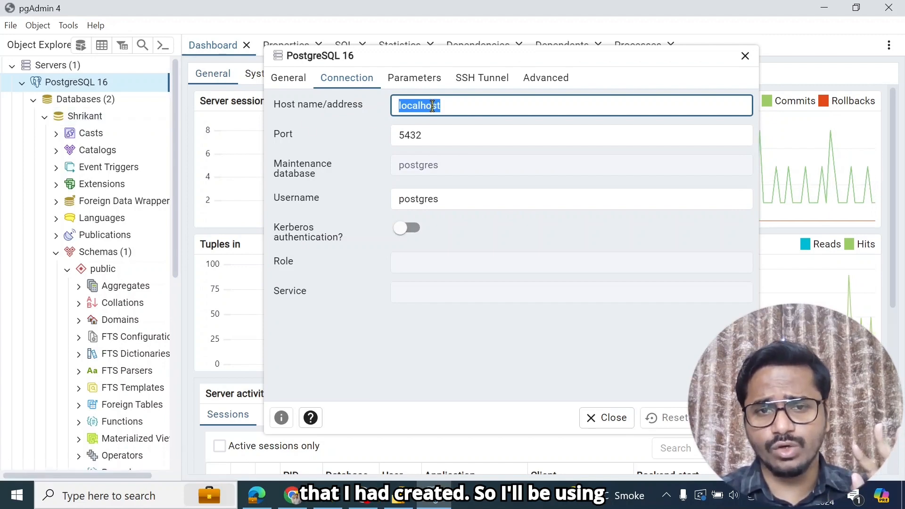
{"action": "left_click", "coordinate": [86, 116]}
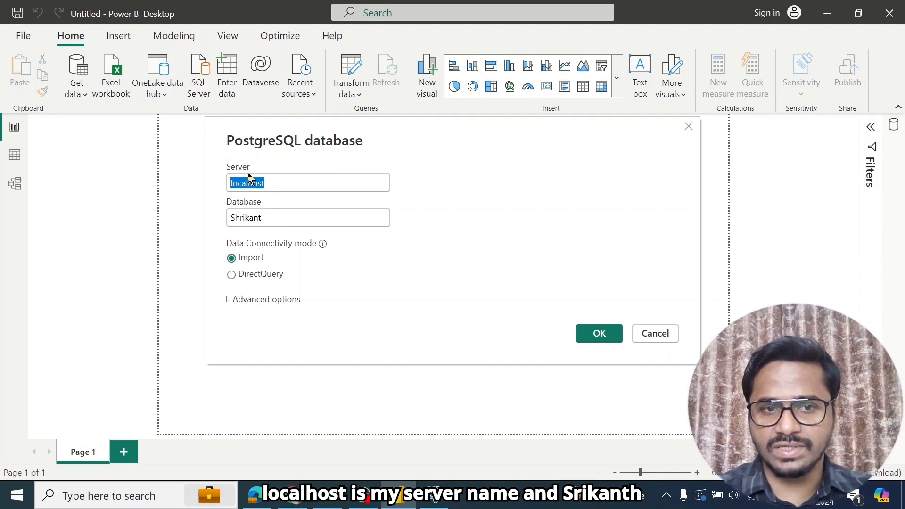
Use server localhost and database Shrikant with DirectQuery data connectivity mode
{"action": "left_click", "coordinate": [308, 218]}
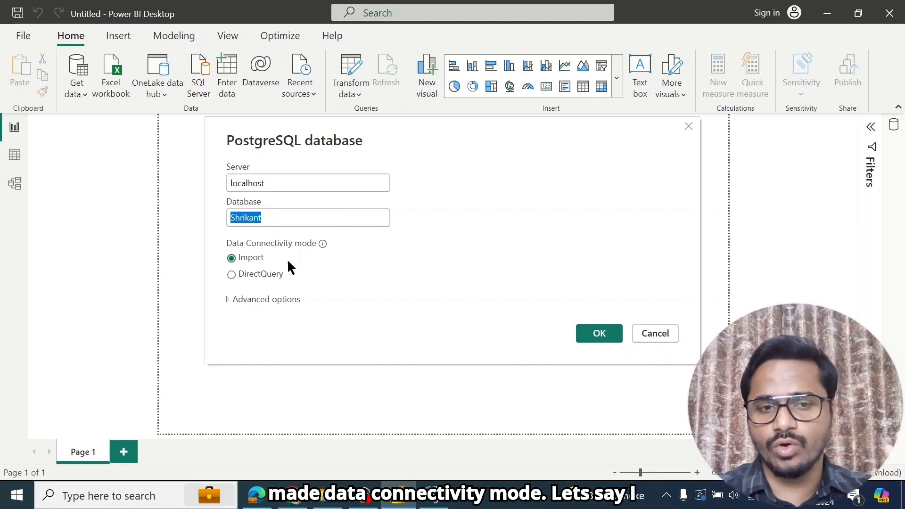
{"action": "left_click", "coordinate": [231, 273]}
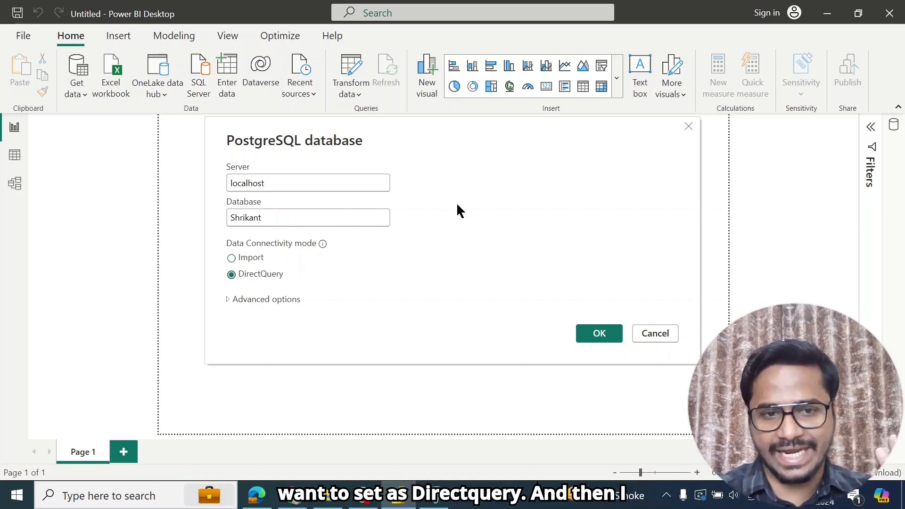
{"action": "left_click", "coordinate": [599, 333]}
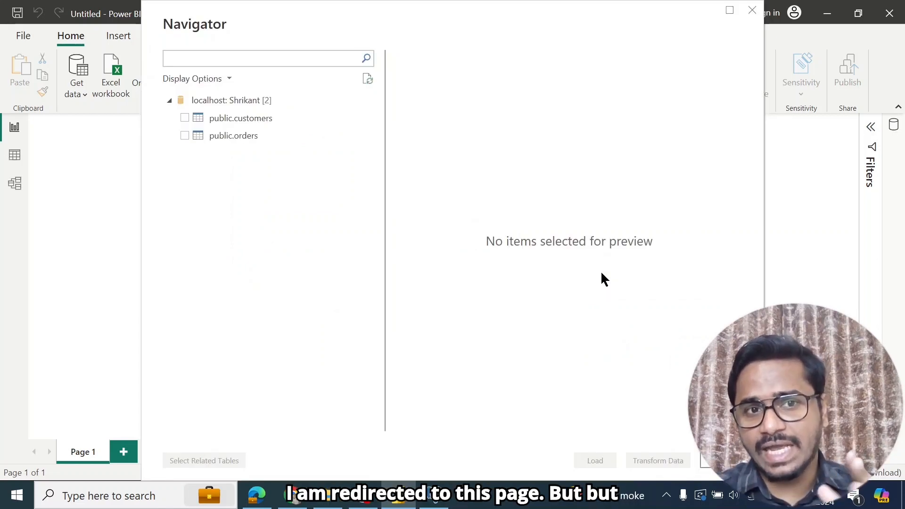
{"action": "left_click", "coordinate": [266, 58]}
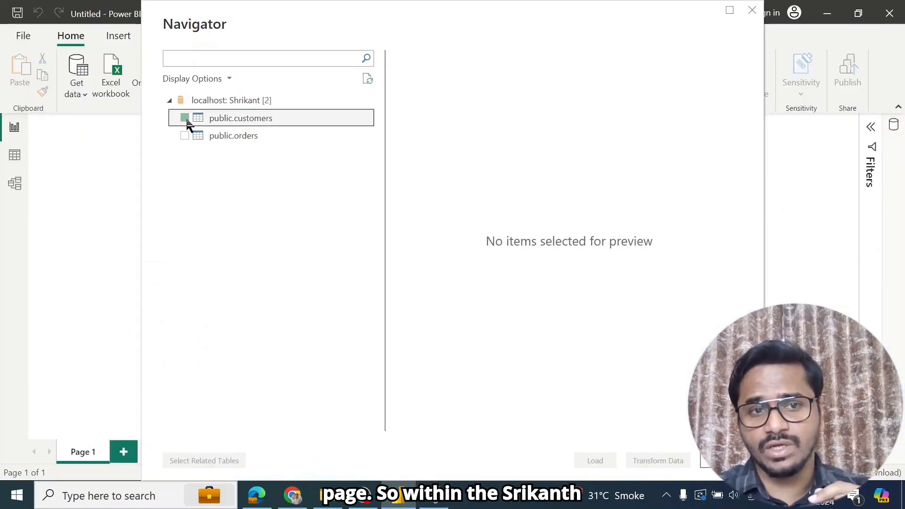
Select public.customers and public.orders and open them in Power Query Editor
{"action": "left_click", "coordinate": [185, 118]}
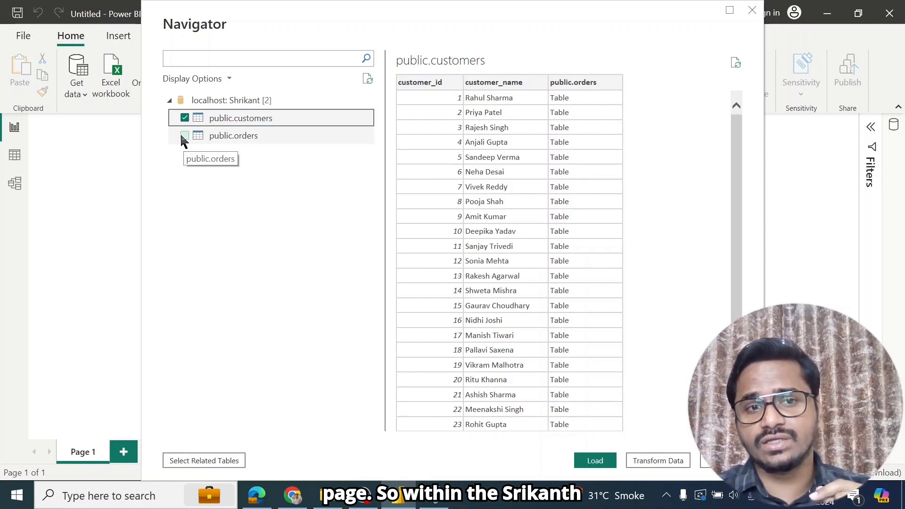
{"action": "left_click", "coordinate": [185, 136]}
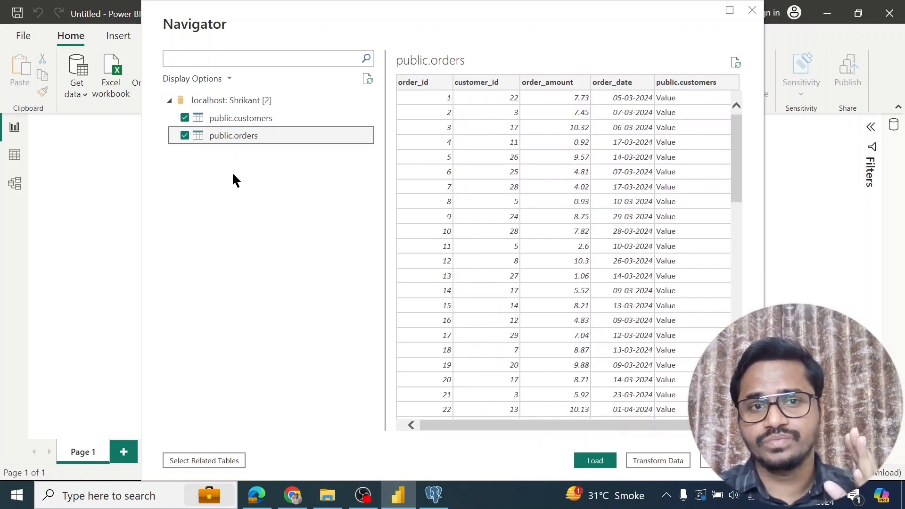
{"action": "mouse_move", "coordinate": [440, 317]}
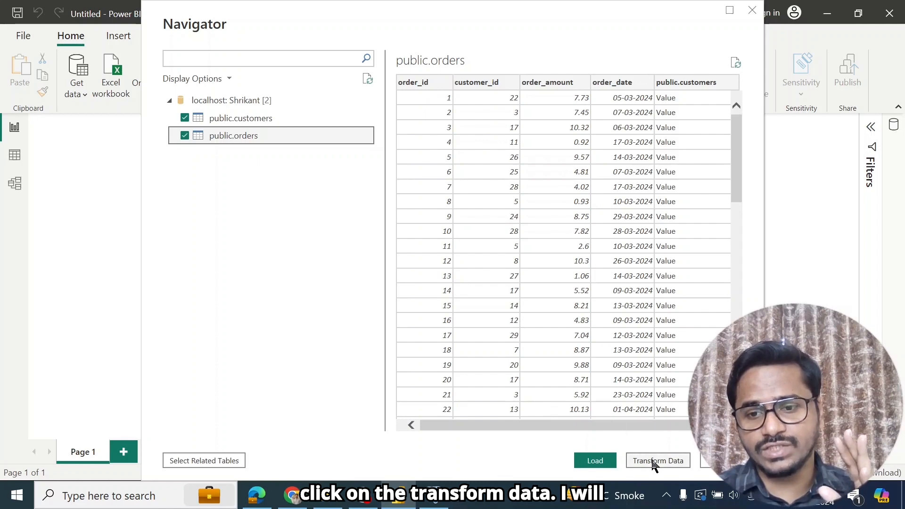
{"action": "left_click", "coordinate": [658, 460]}
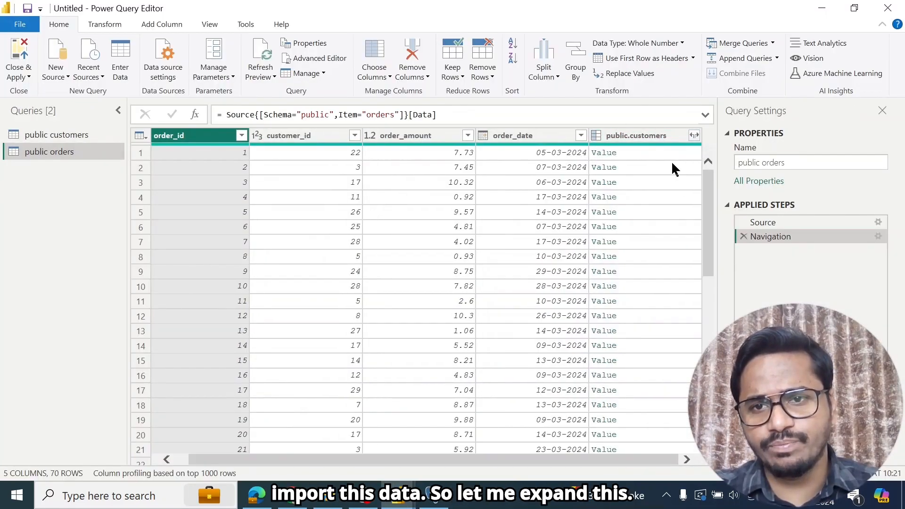
{"action": "left_click", "coordinate": [694, 135]}
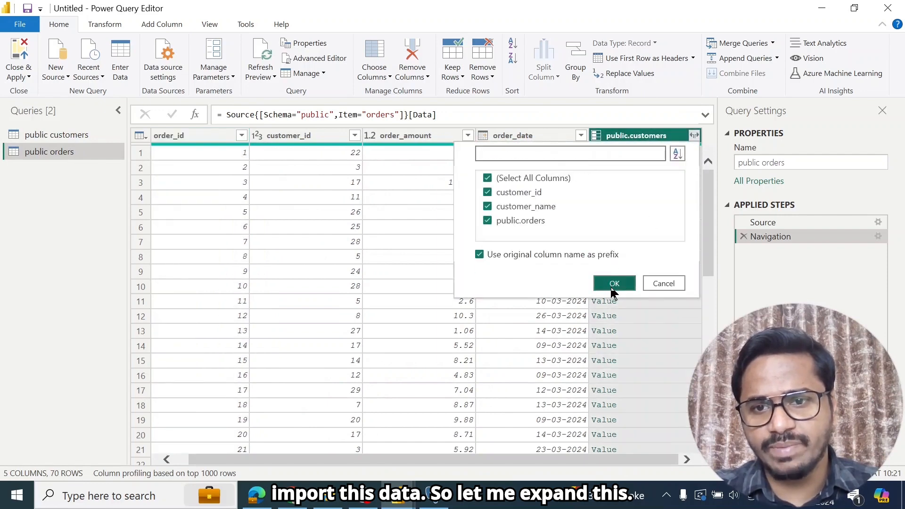
Remove the public.customers column from orders and the public.orders column from customers
{"action": "left_click", "coordinate": [613, 283]}
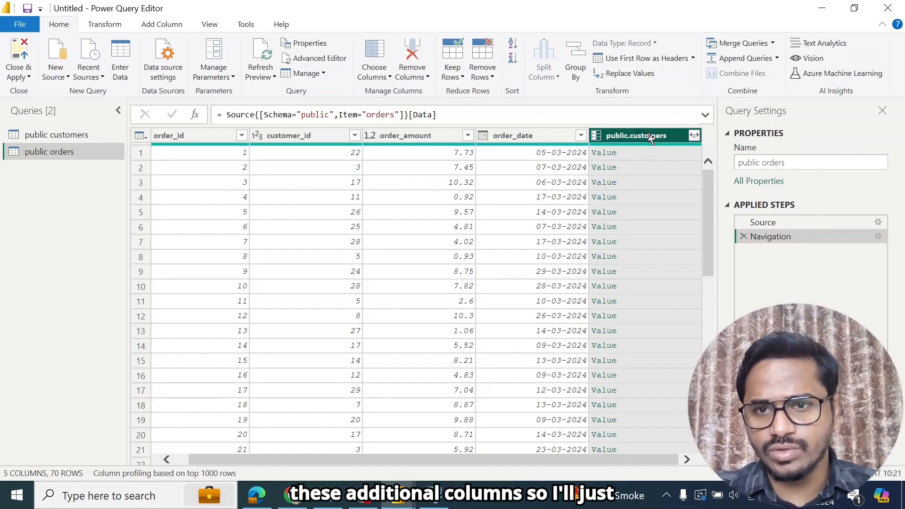
{"action": "right_click", "coordinate": [635, 136]}
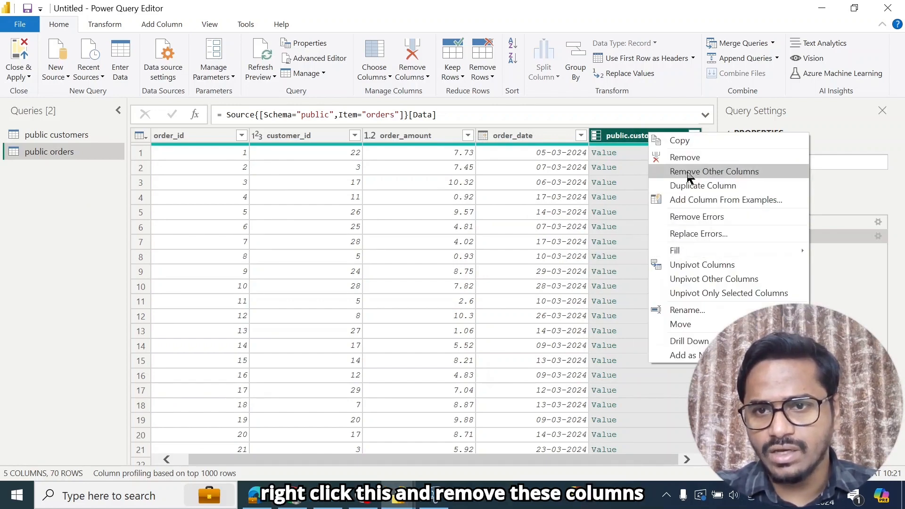
{"action": "left_click", "coordinate": [714, 170]}
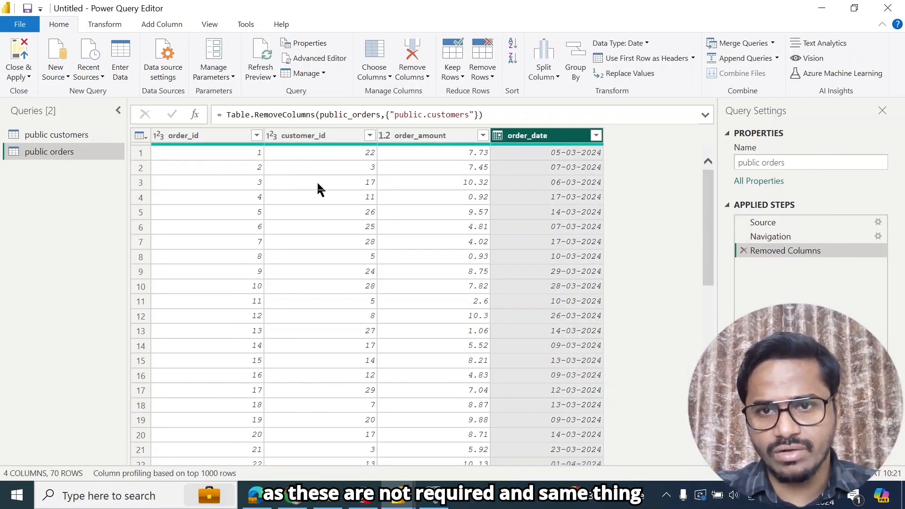
{"action": "right_click", "coordinate": [430, 135]}
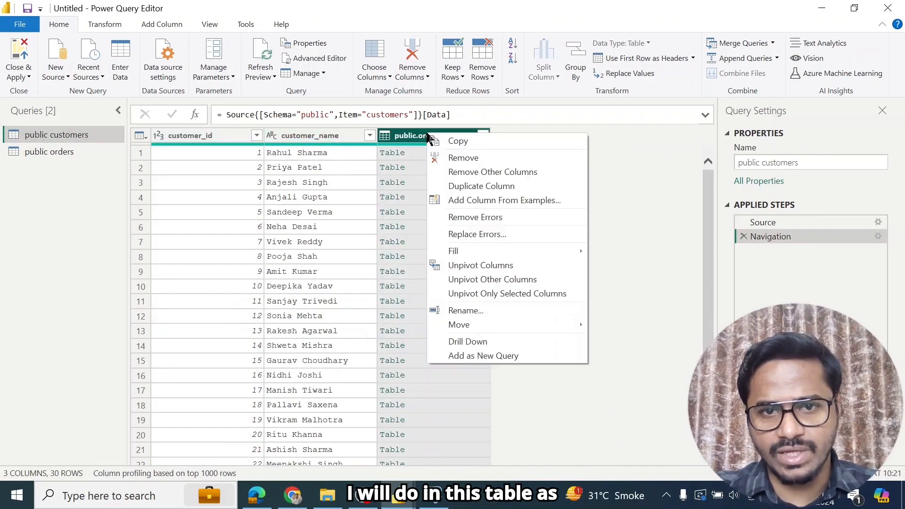
{"action": "left_click", "coordinate": [463, 158]}
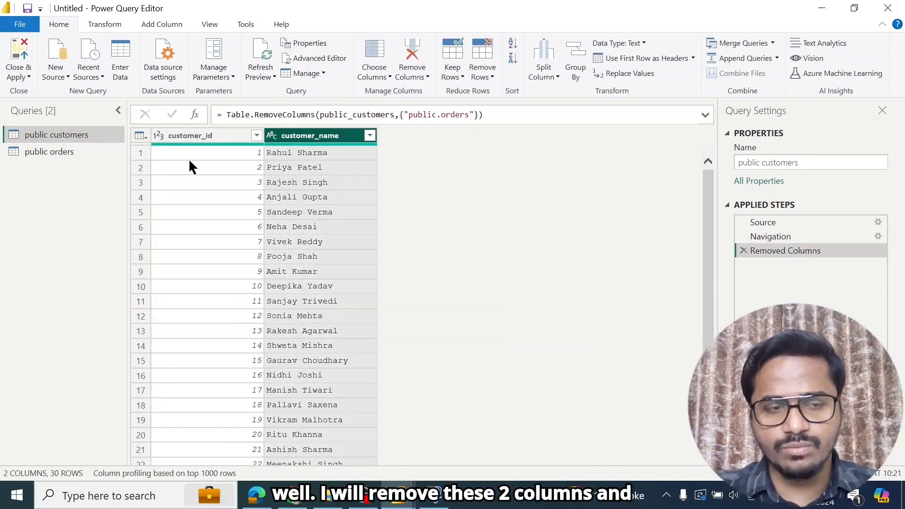
{"action": "mouse_move", "coordinate": [18, 60]}
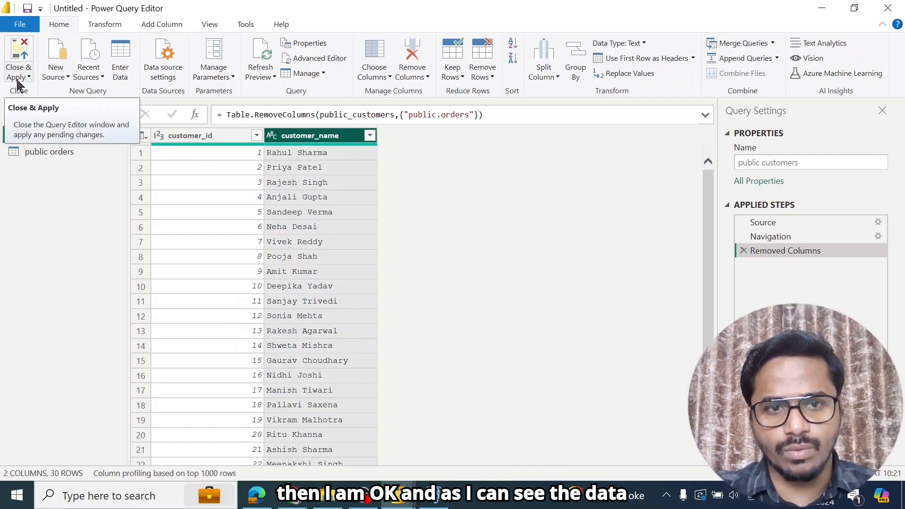
{"action": "left_click", "coordinate": [49, 151]}
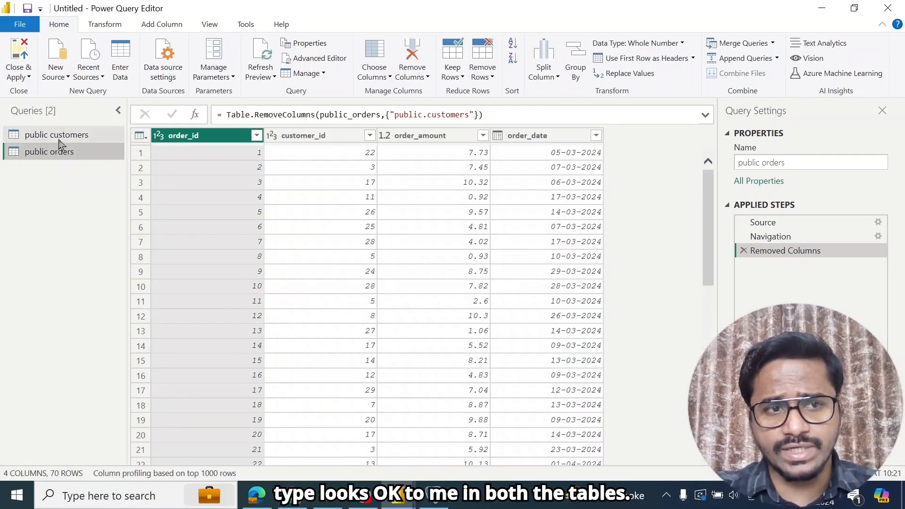
Apply the query changes and view the many-to-one customer_id relationship in Model view
{"action": "left_click", "coordinate": [18, 57]}
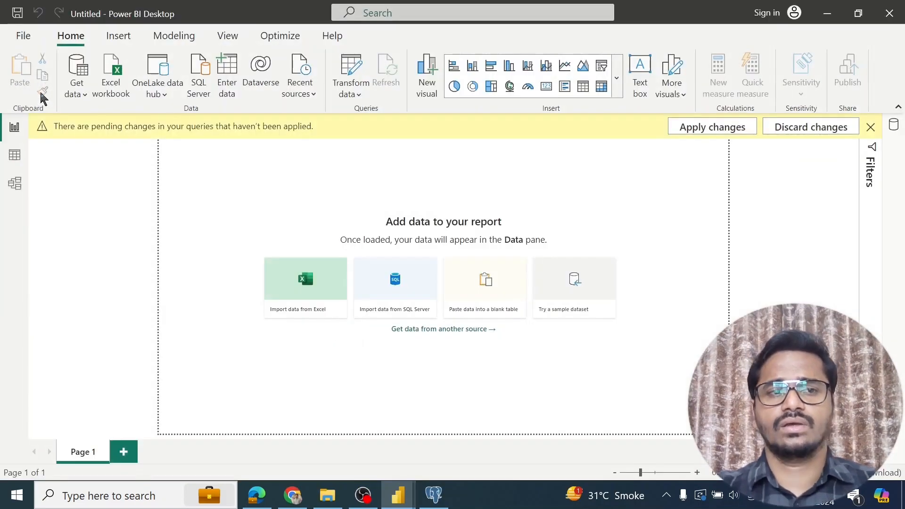
{"action": "left_click", "coordinate": [712, 126]}
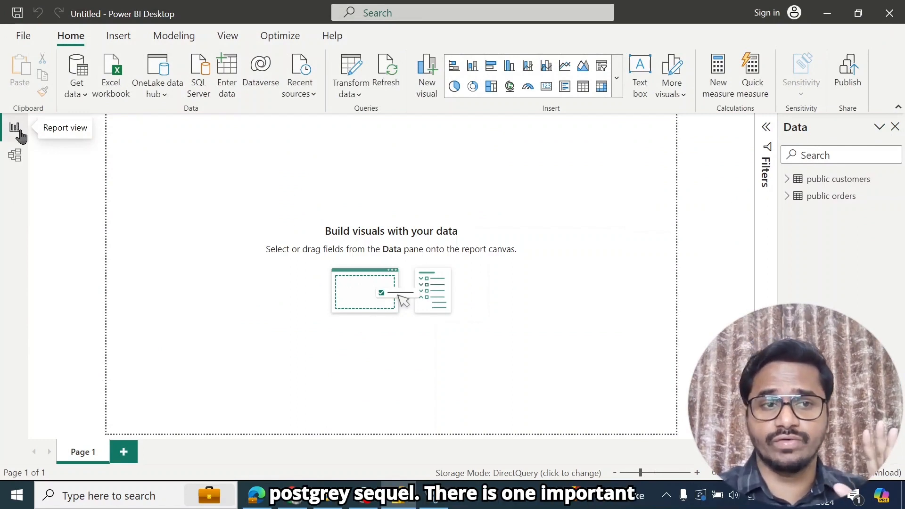
{"action": "mouse_move", "coordinate": [198, 69]}
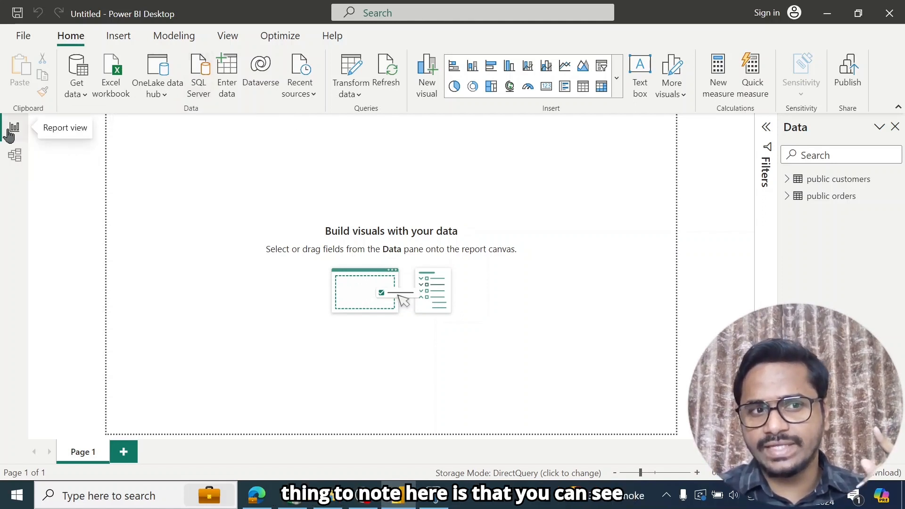
{"action": "mouse_move", "coordinate": [14, 156]}
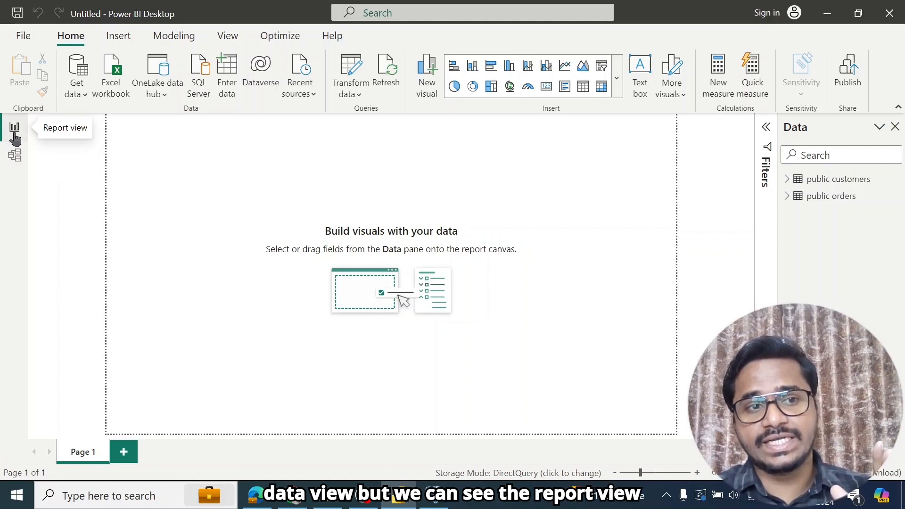
{"action": "left_click", "coordinate": [14, 156]}
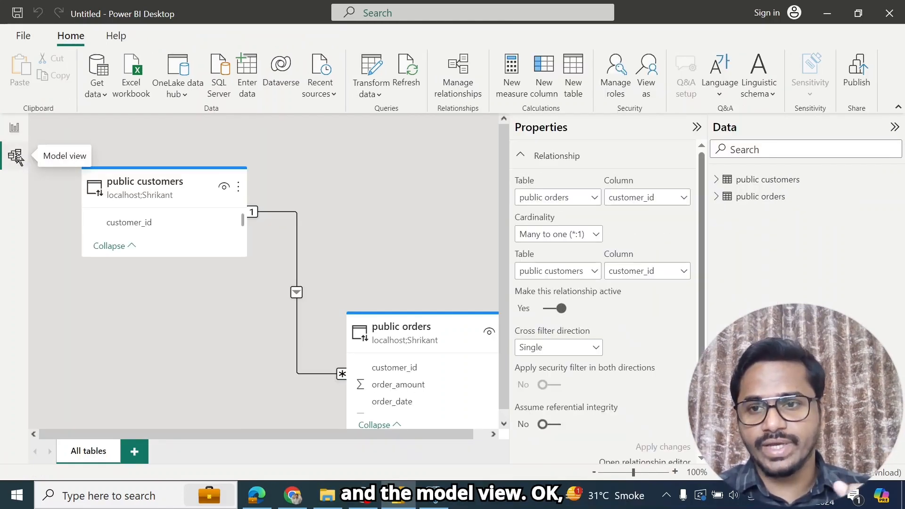
Return to the report canvas with the customer_name and customer_id table visual
{"action": "left_click", "coordinate": [13, 127]}
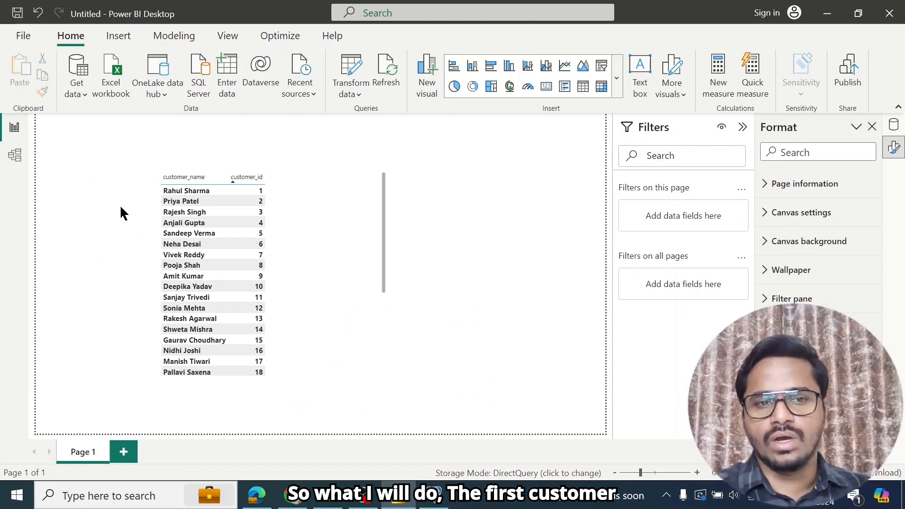
{"action": "left_click", "coordinate": [186, 191]}
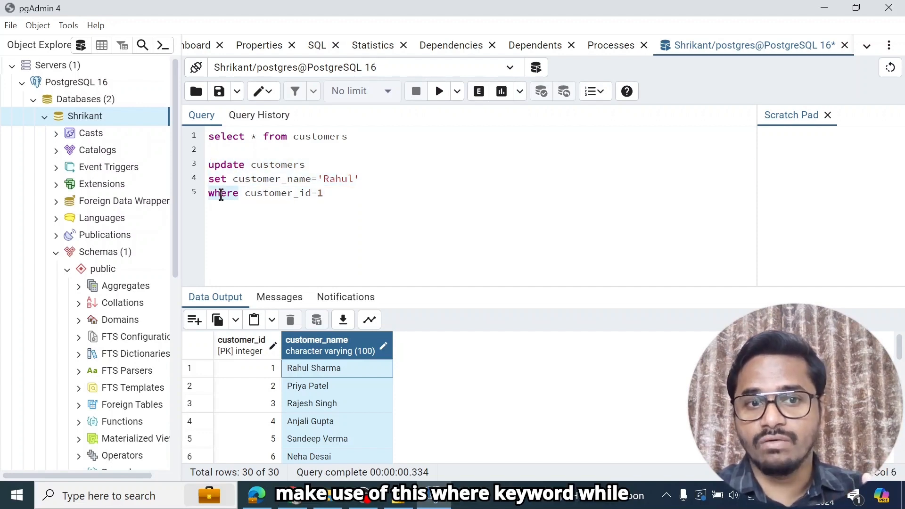
Run the UPDATE renaming customer 1 to 'Rahul', then select the customers listing query
{"action": "left_click_drag", "start_coordinate": [209, 164], "coordinate": [323, 194]}
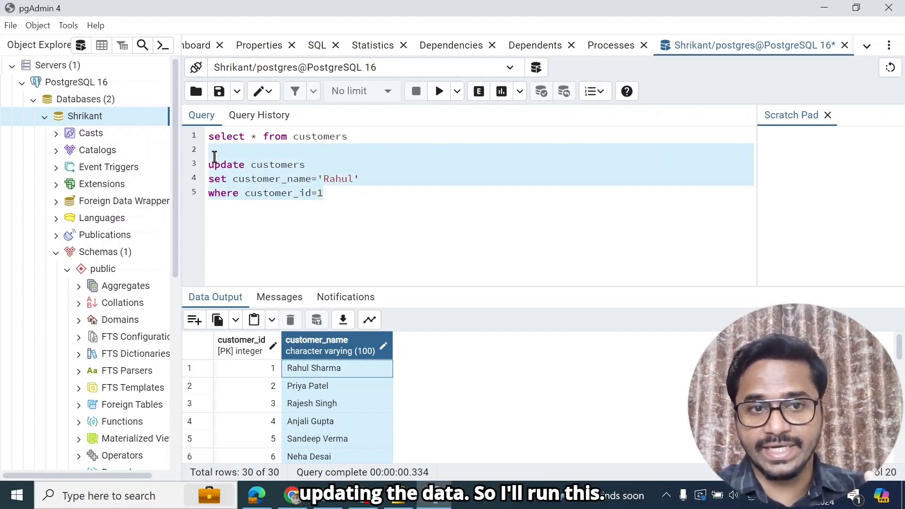
{"action": "left_click", "coordinate": [438, 91]}
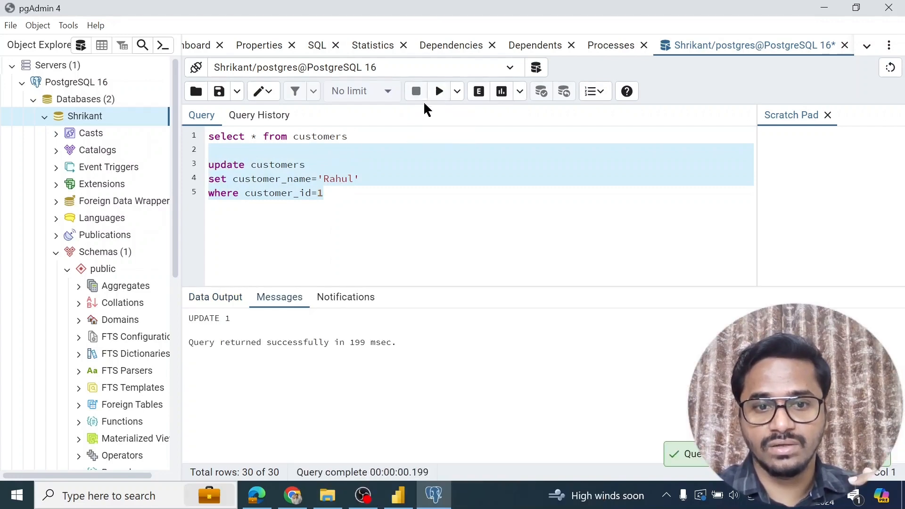
{"action": "left_click", "coordinate": [268, 136]}
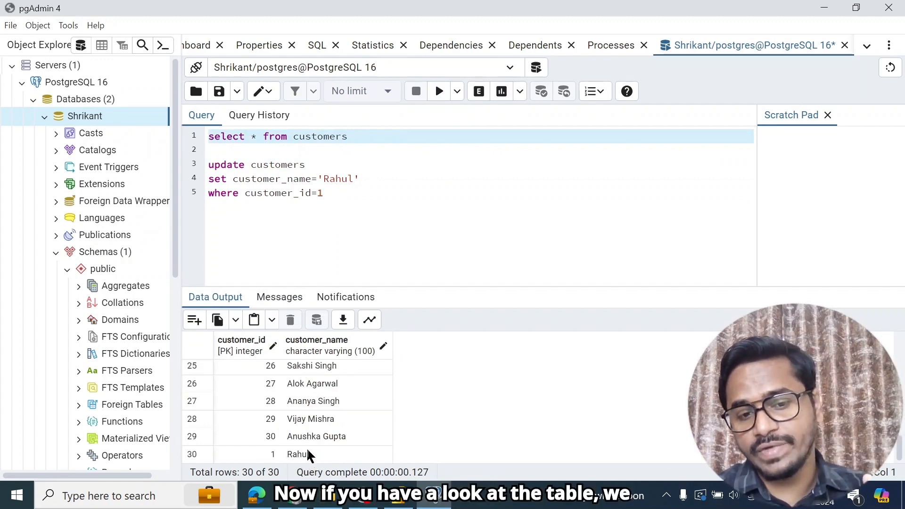
{"action": "mouse_move", "coordinate": [320, 459]}
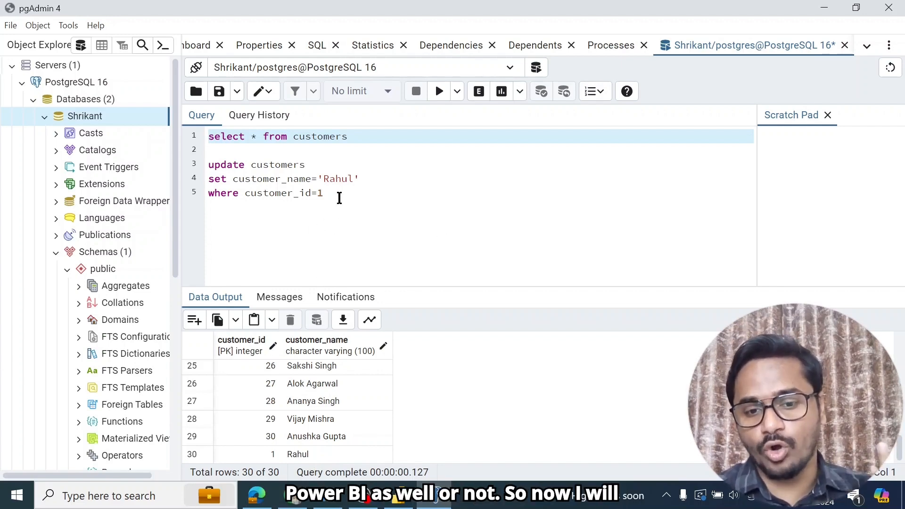
Back in Power BI Desktop, refresh all report visuals from the database
{"action": "left_click", "coordinate": [255, 496]}
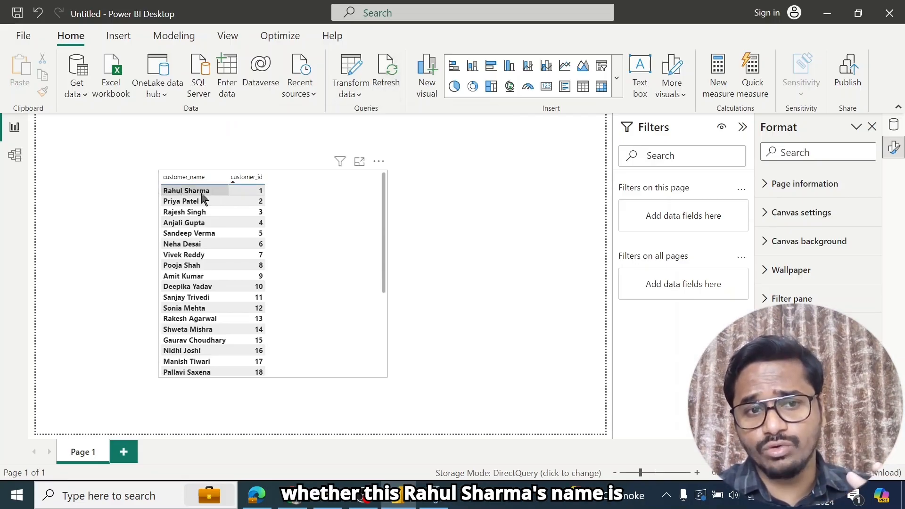
{"action": "mouse_move", "coordinate": [199, 195]}
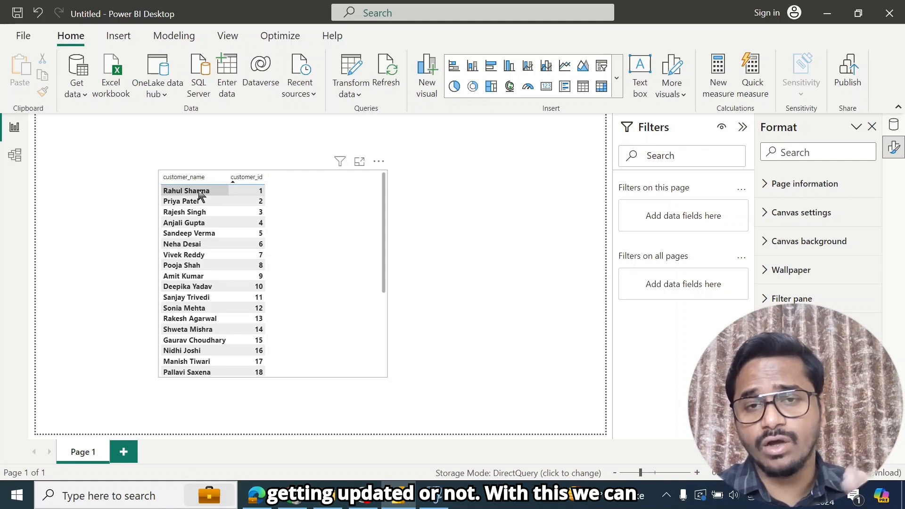
{"action": "mouse_move", "coordinate": [387, 75]}
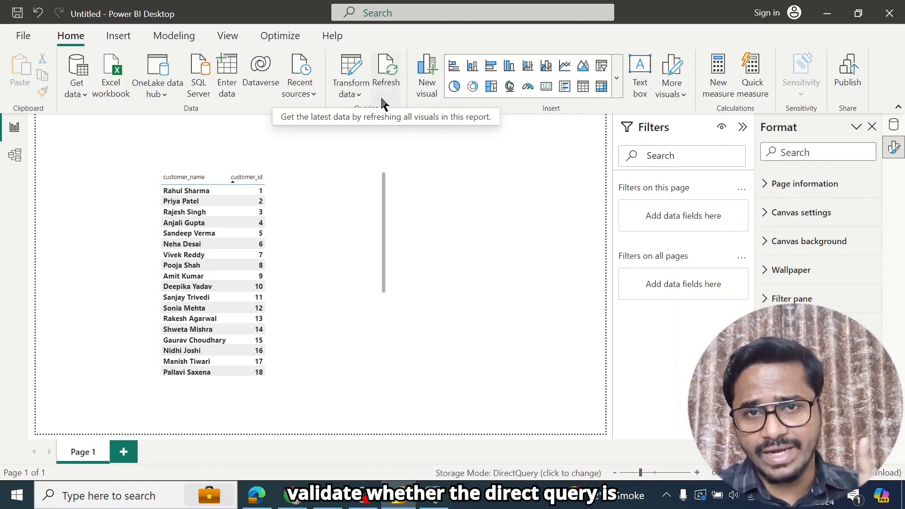
{"action": "mouse_move", "coordinate": [407, 125]}
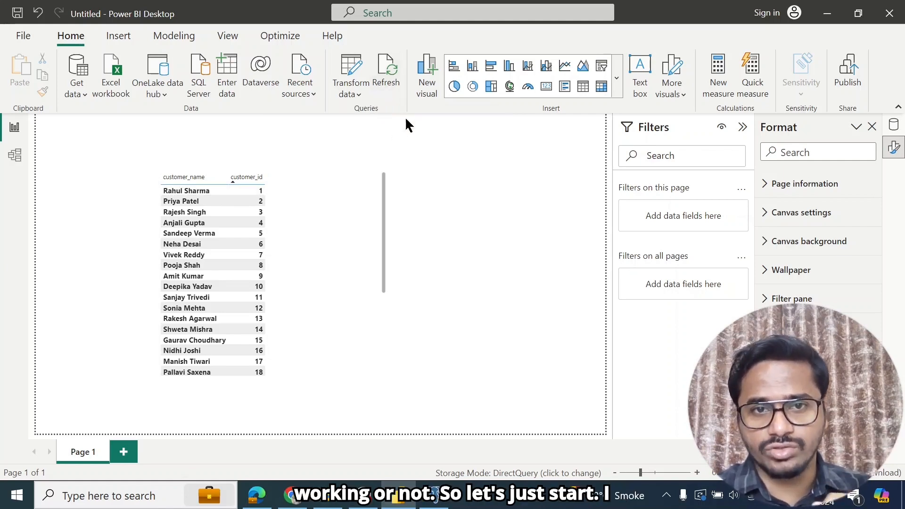
{"action": "left_click", "coordinate": [386, 72]}
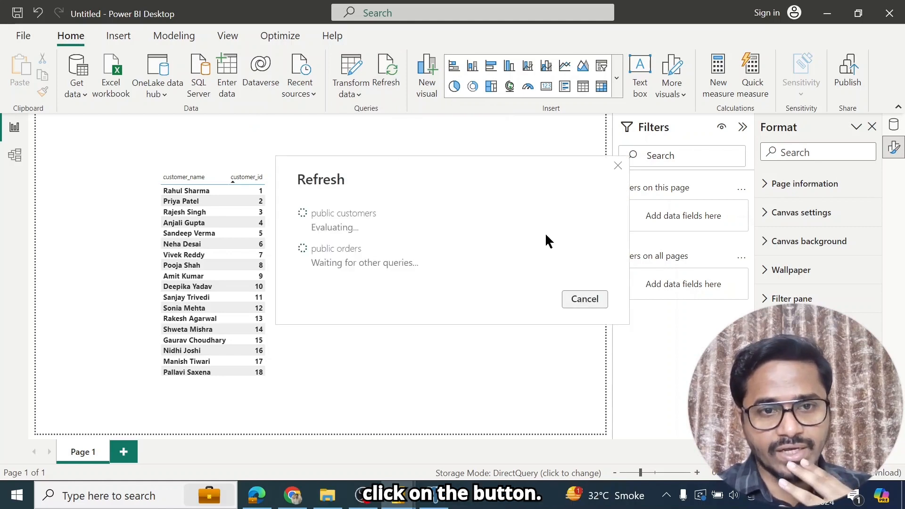